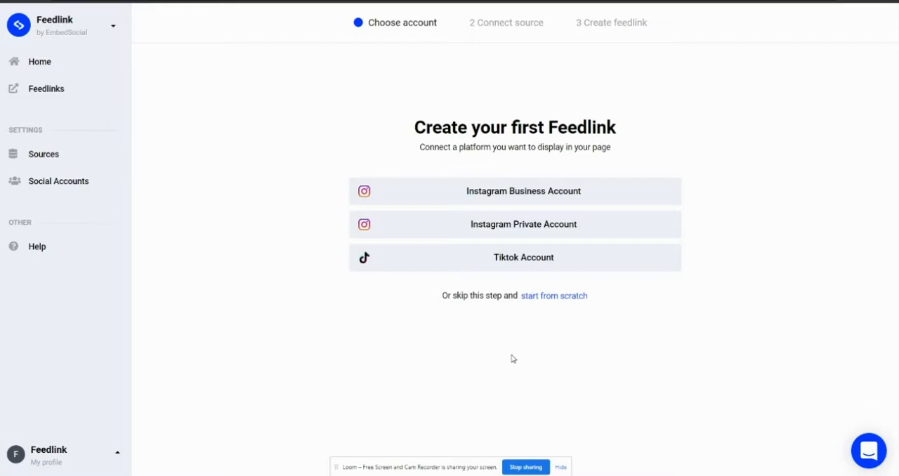
mouse_move(553, 243)
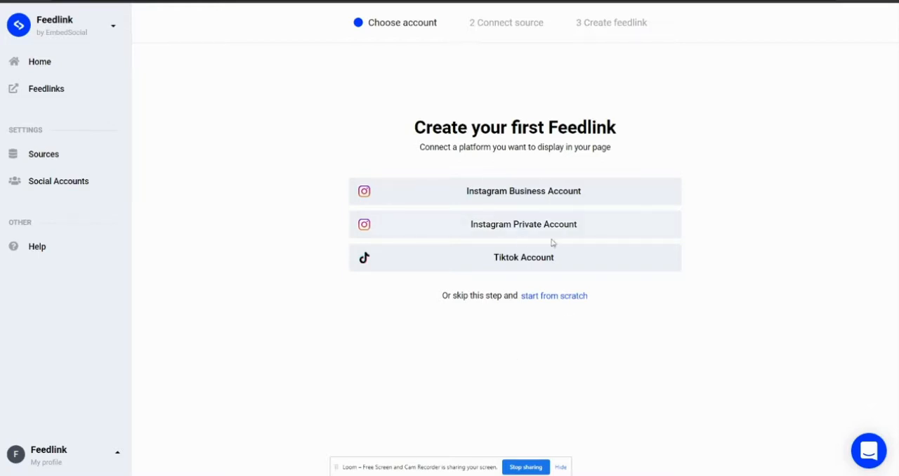
Start the first feedlink from an Instagram Business Account, reaching the Connect through Facebook prompt
left_click(523, 191)
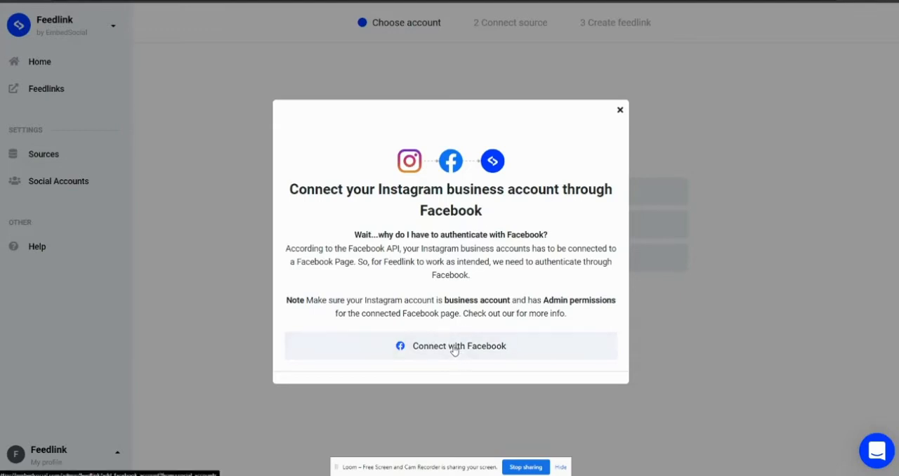
Connect with Facebook and continue as the current user with the previously linked settings
left_click(450, 346)
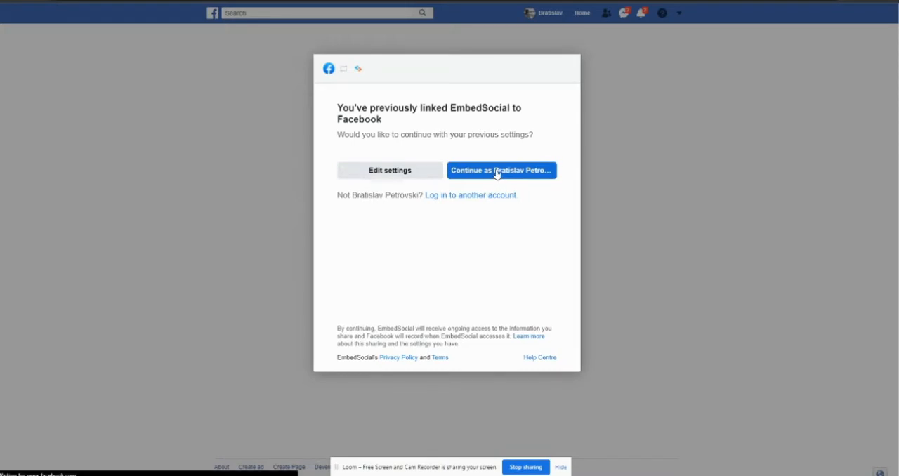
left_click(500, 170)
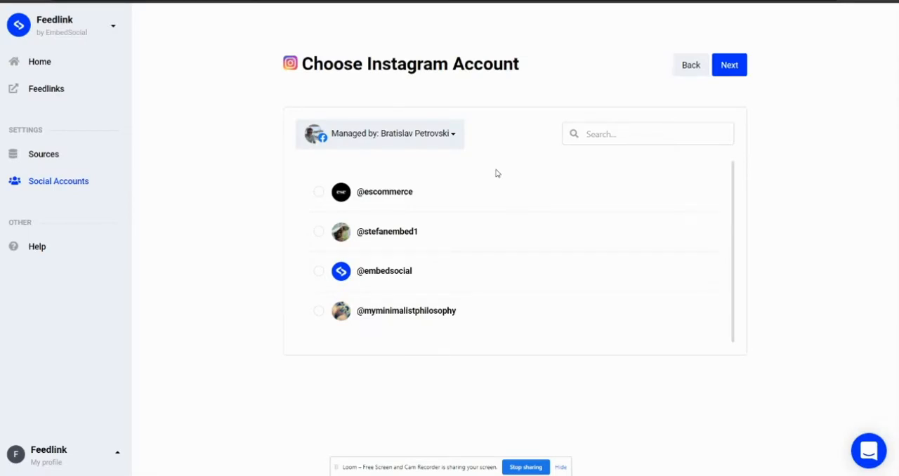
mouse_move(378, 224)
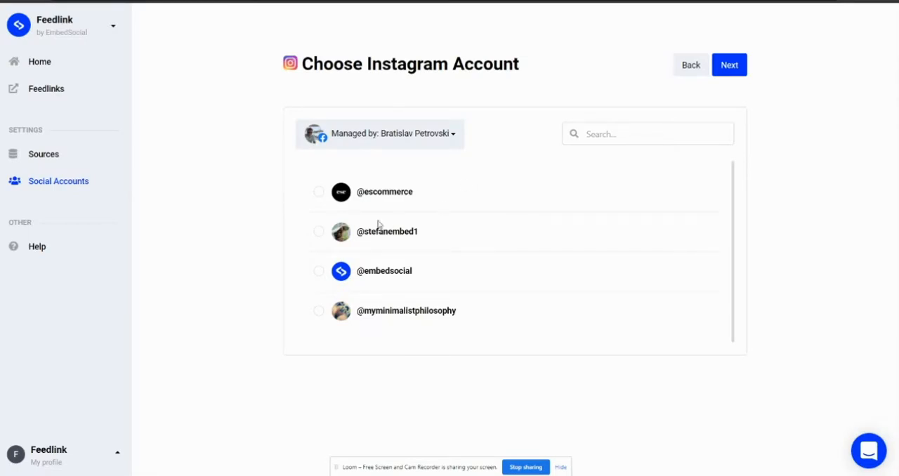
mouse_move(472, 179)
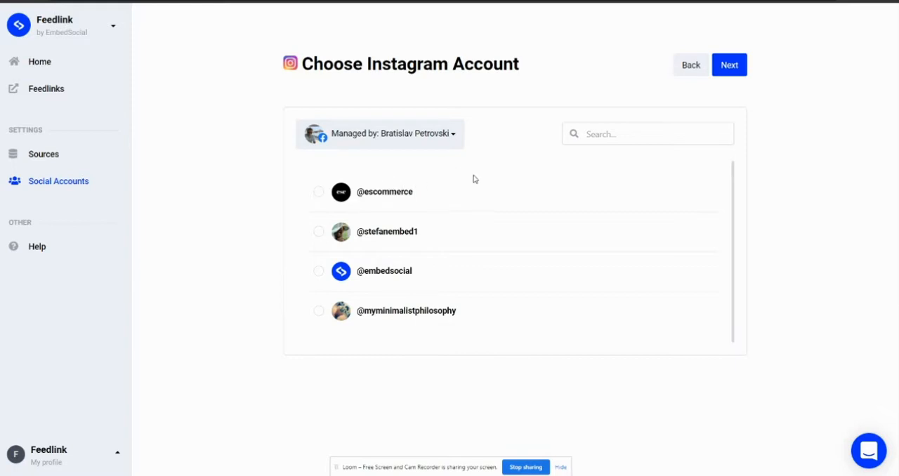
mouse_move(341, 193)
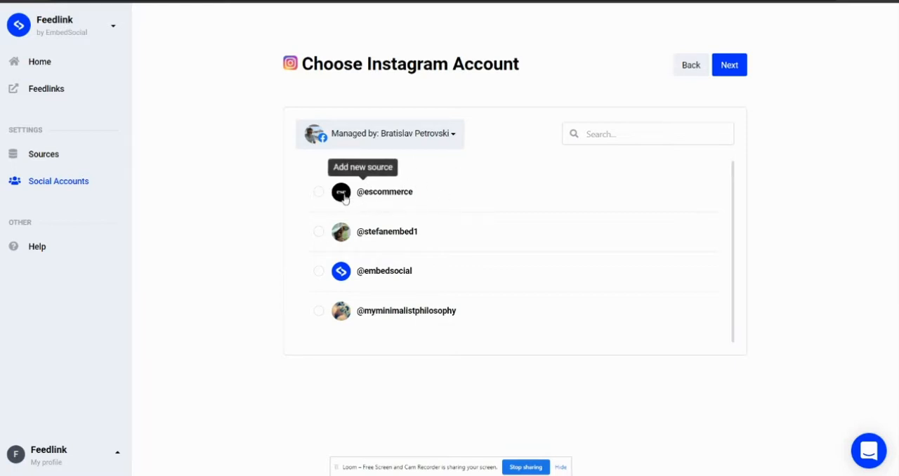
left_click(318, 192)
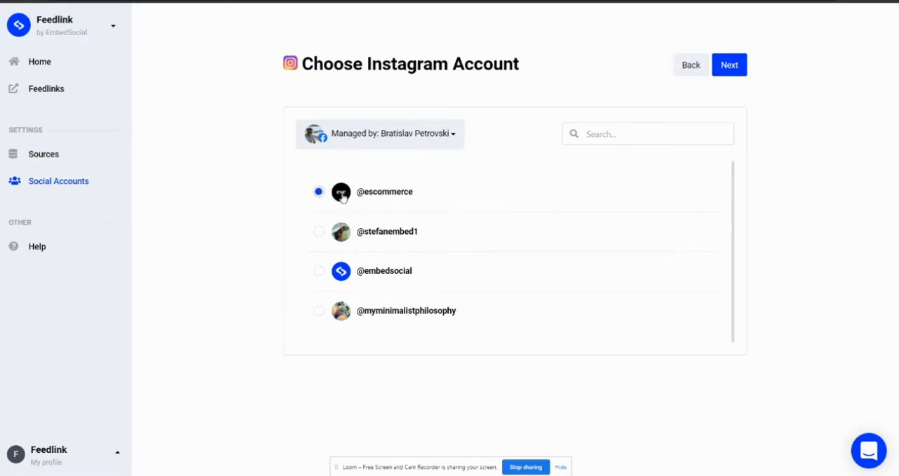
left_click(729, 65)
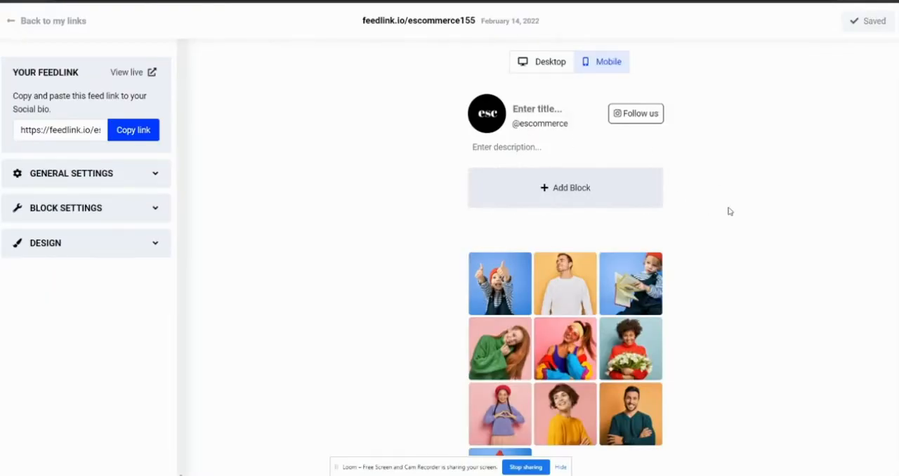
mouse_move(501, 254)
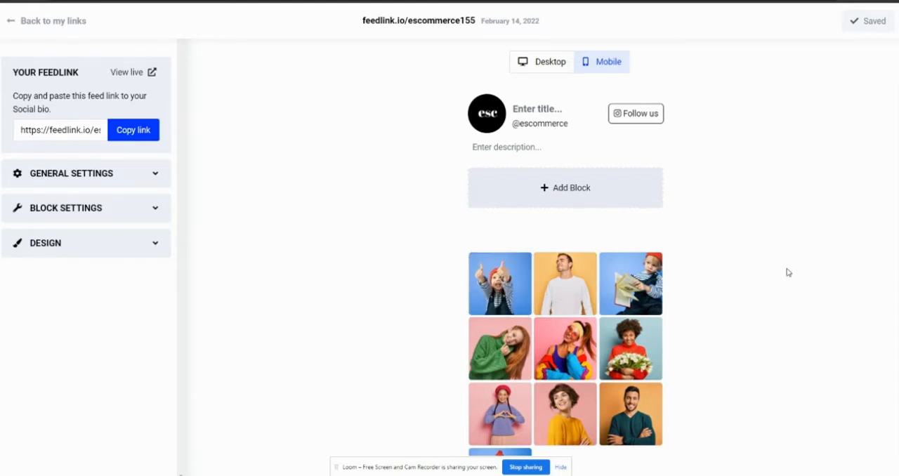
mouse_move(500, 283)
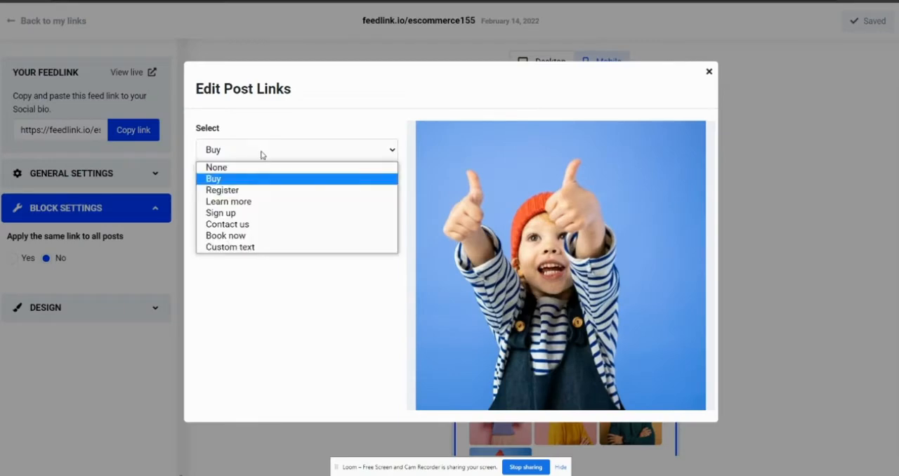
mouse_move(240, 187)
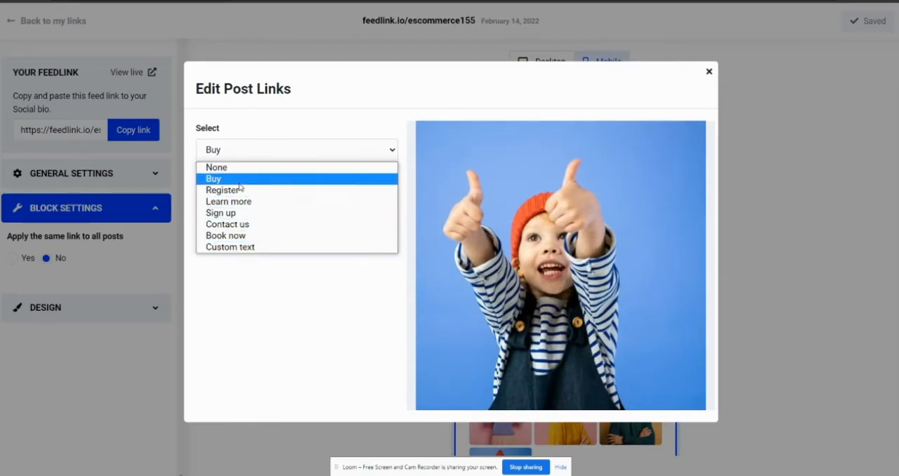
left_click(213, 179)
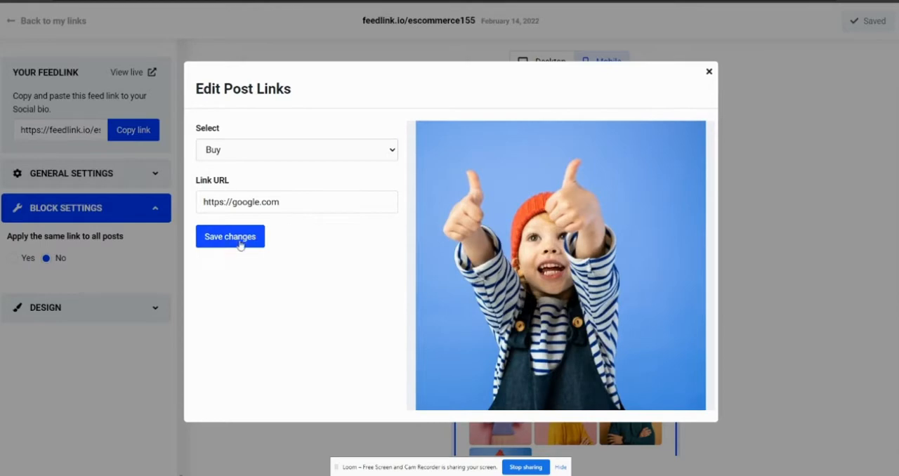
left_click(230, 236)
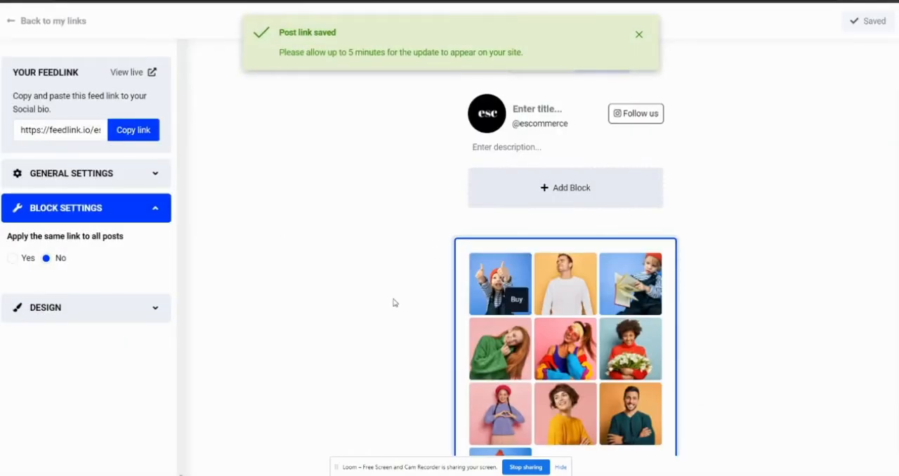
left_click(638, 34)
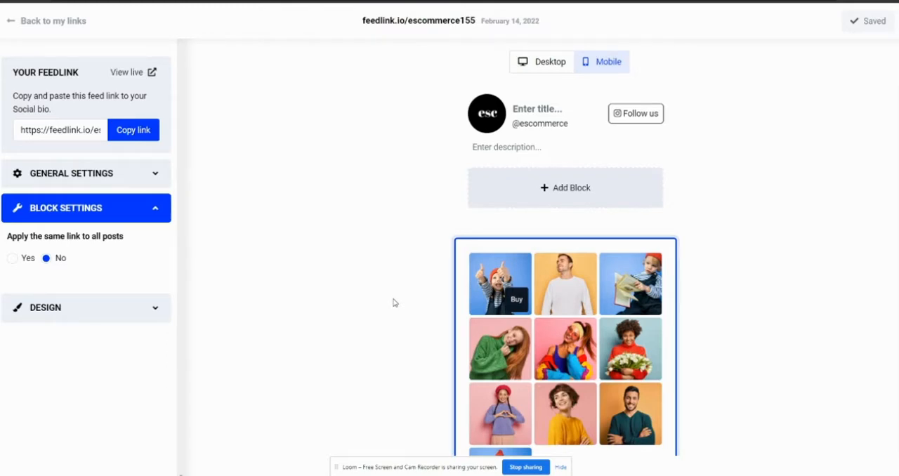
mouse_move(499, 283)
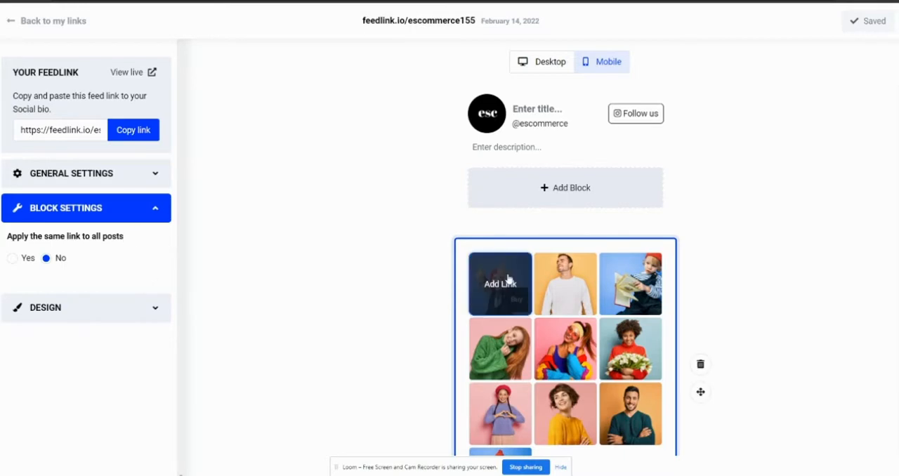
scroll("down", 3)
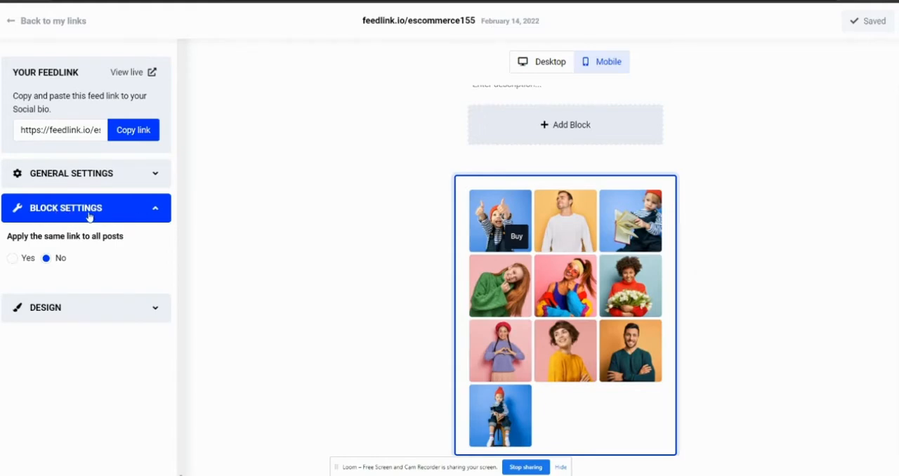
mouse_move(98, 244)
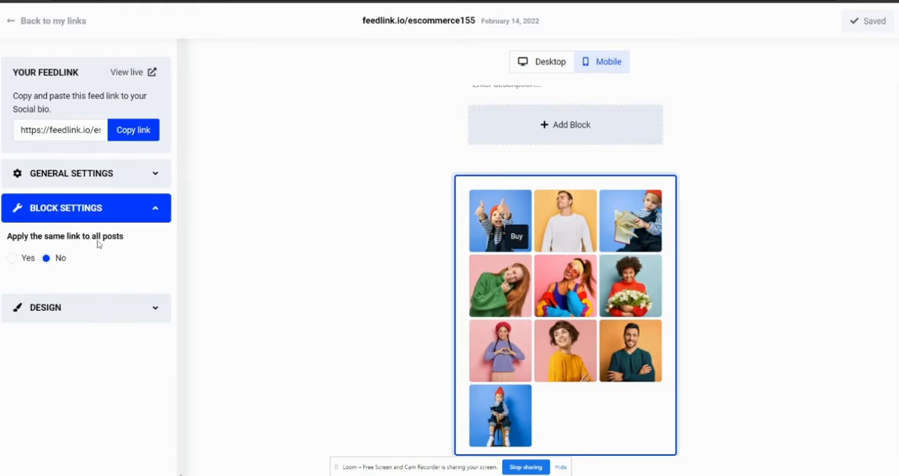
left_click(12, 258)
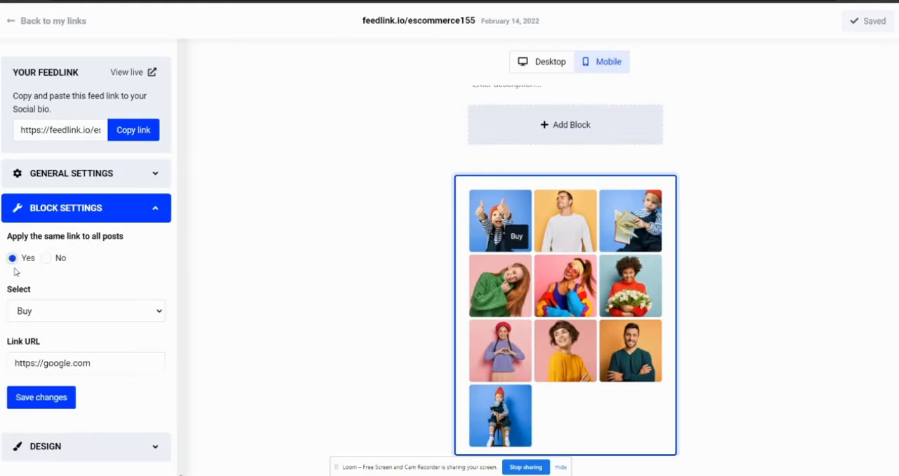
left_click(86, 311)
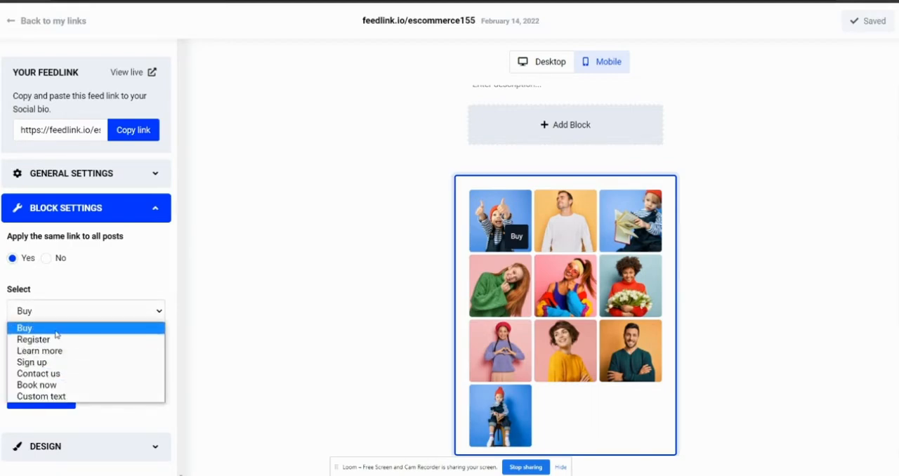
left_click(24, 328)
type("https://google.com")
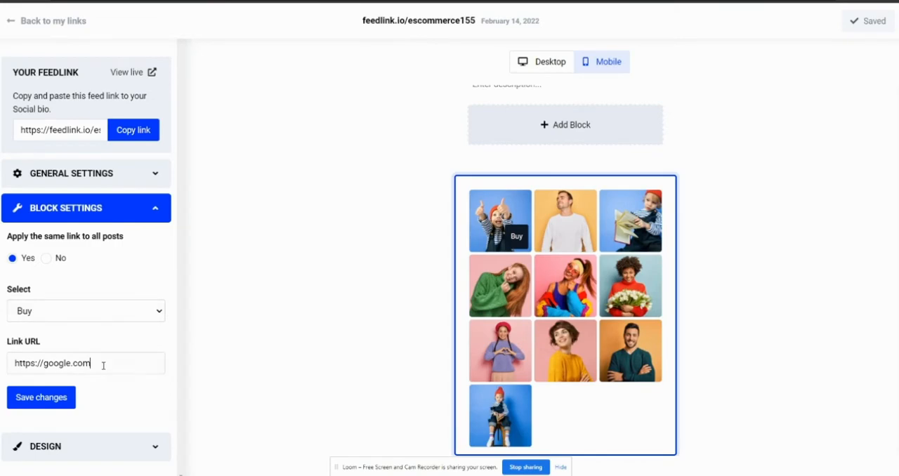
left_click(41, 397)
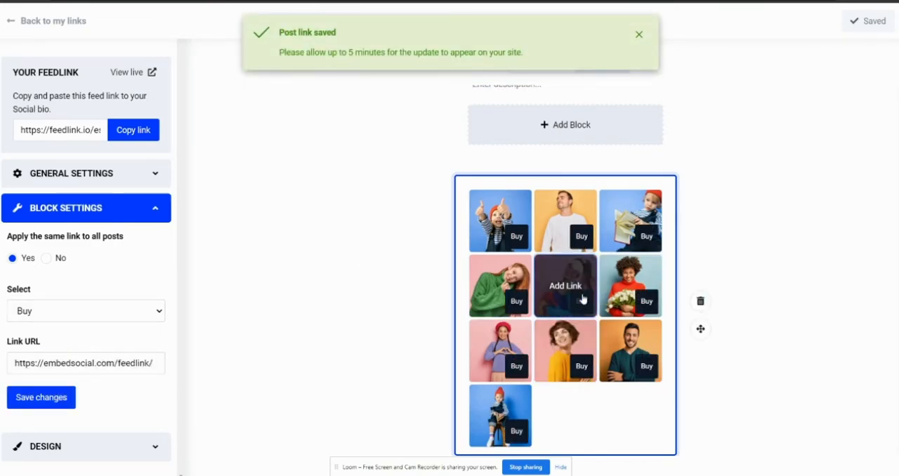
left_click(638, 34)
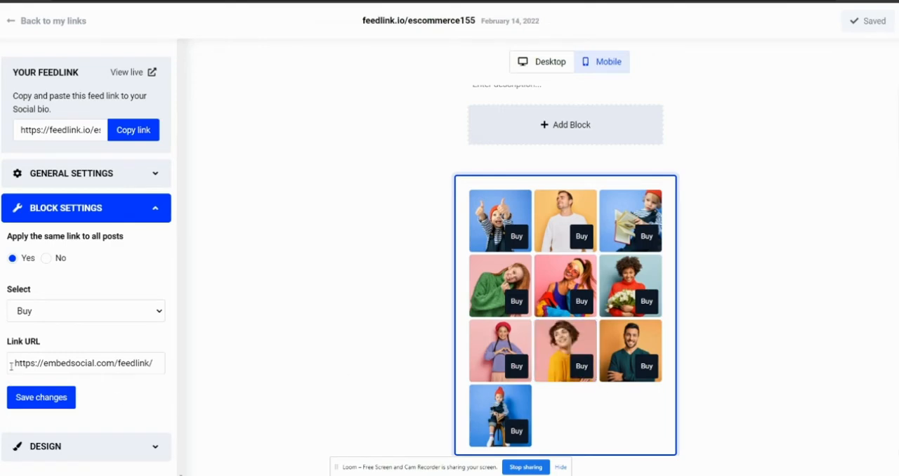
mouse_move(258, 163)
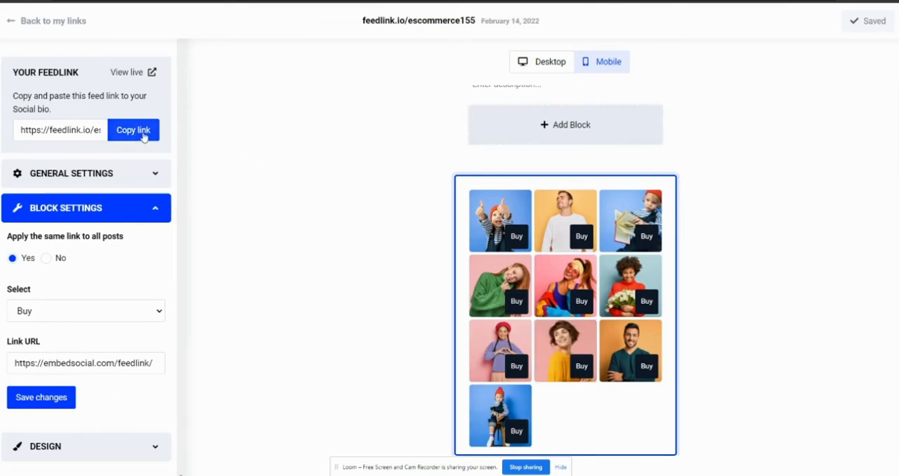
Copy the feedlink page address for pasting into the Instagram bio
left_click(132, 130)
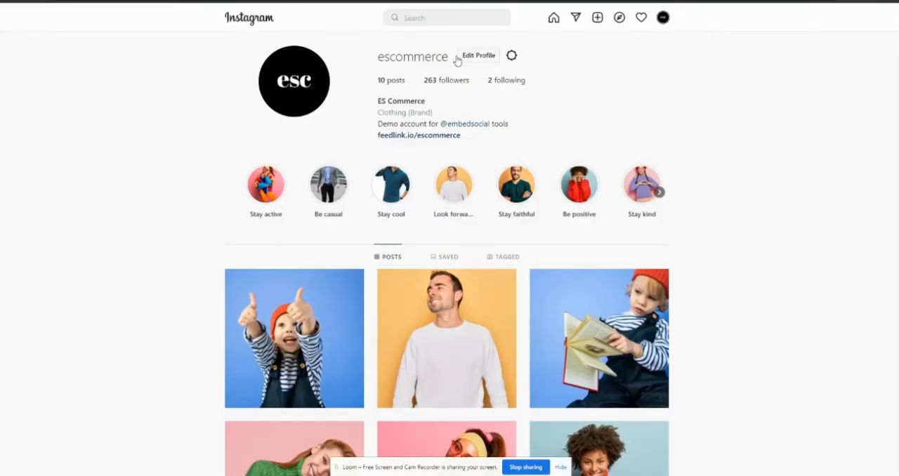
left_click(478, 55)
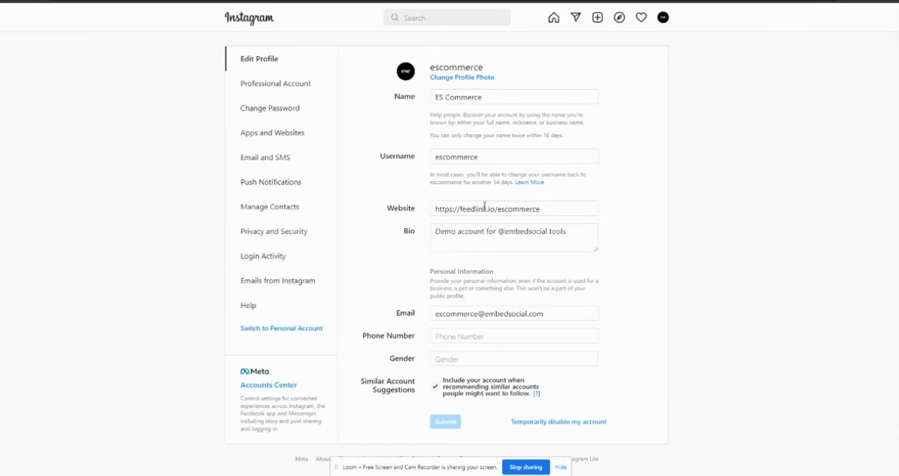
left_click(662, 17)
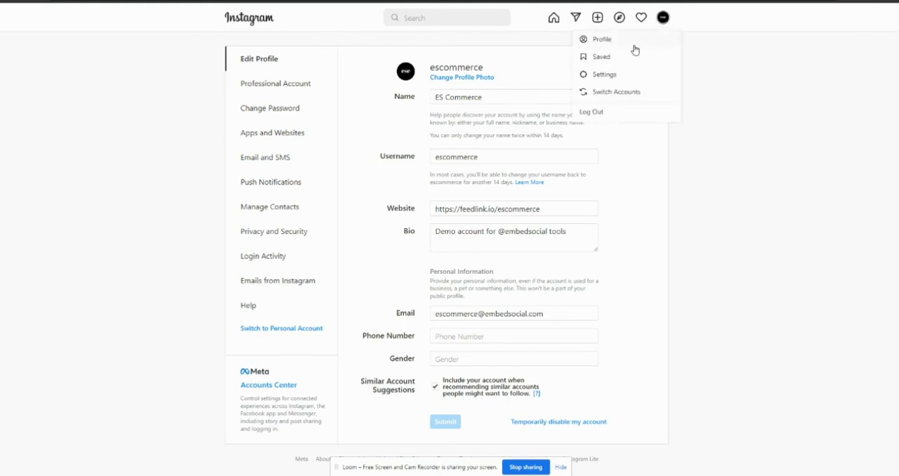
left_click(602, 39)
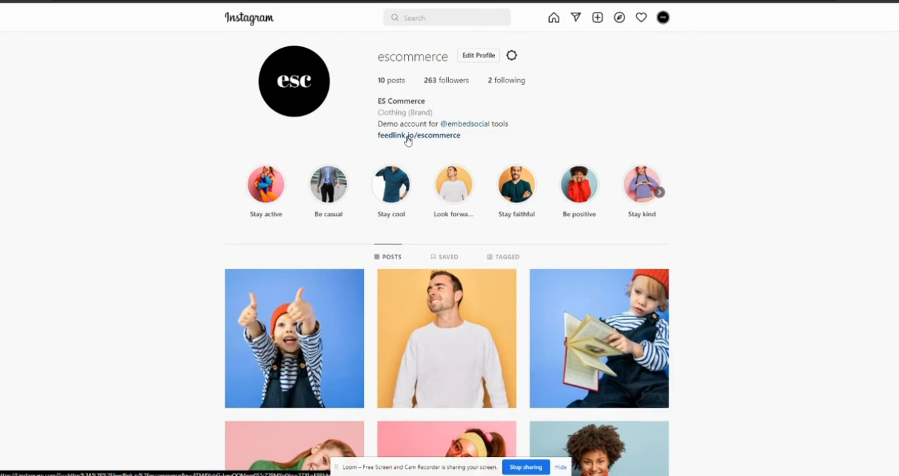
scroll("down", 3)
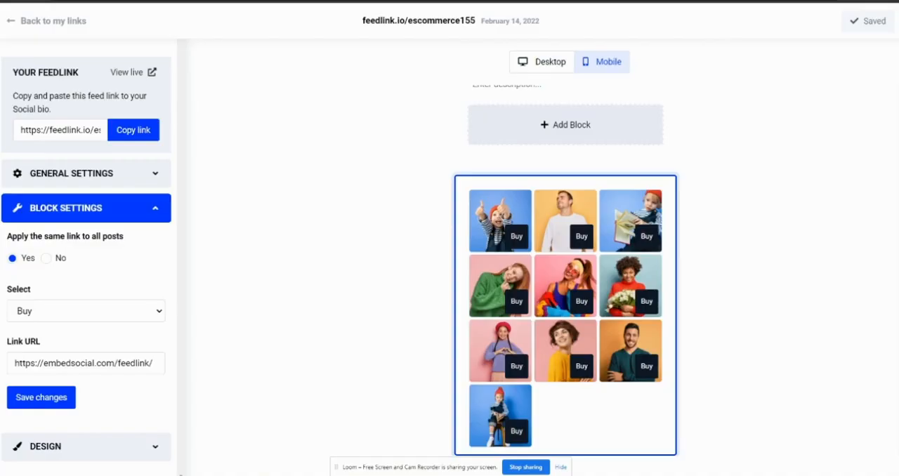
mouse_move(653, 392)
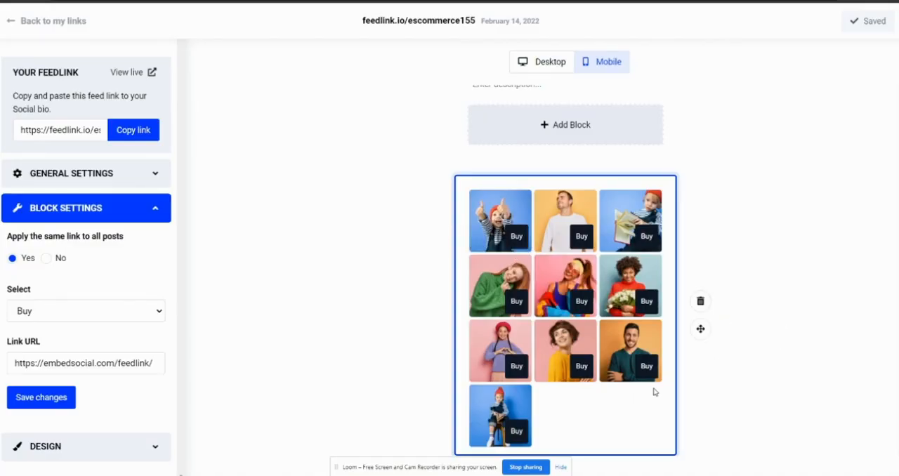
mouse_move(750, 349)
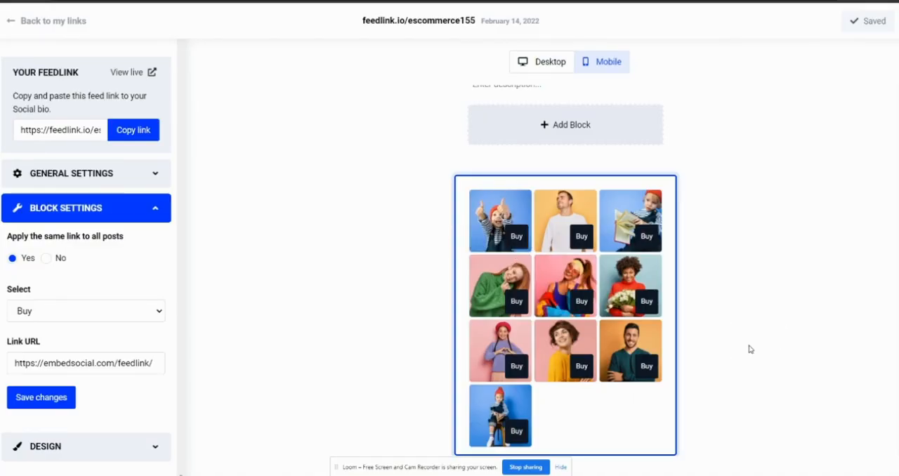